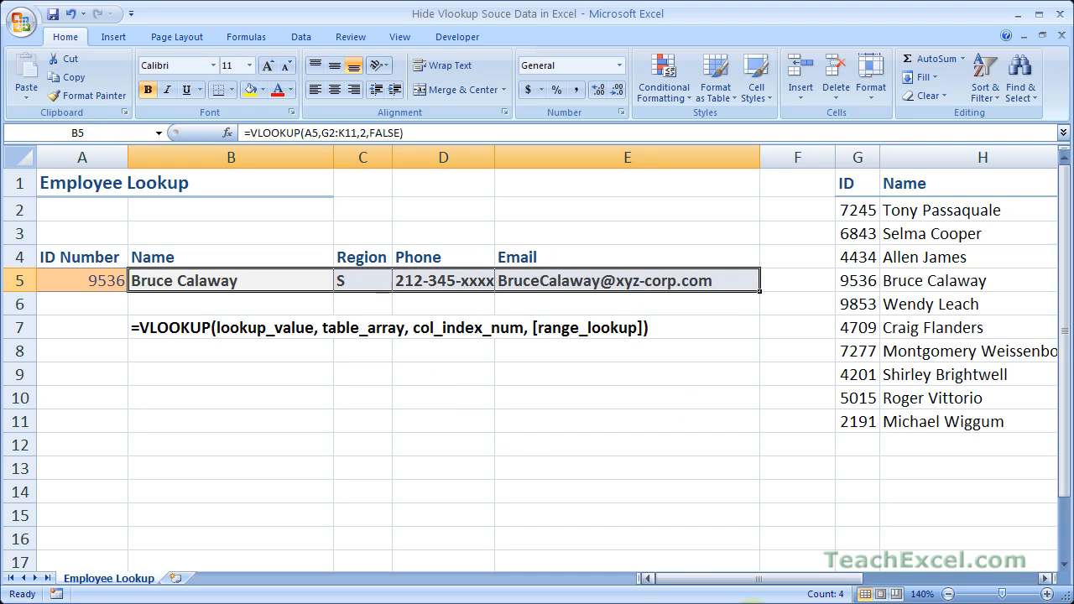
Review the source table in columns G:K and the VLOOKUP formula behind the name cell
scroll(right, 3)
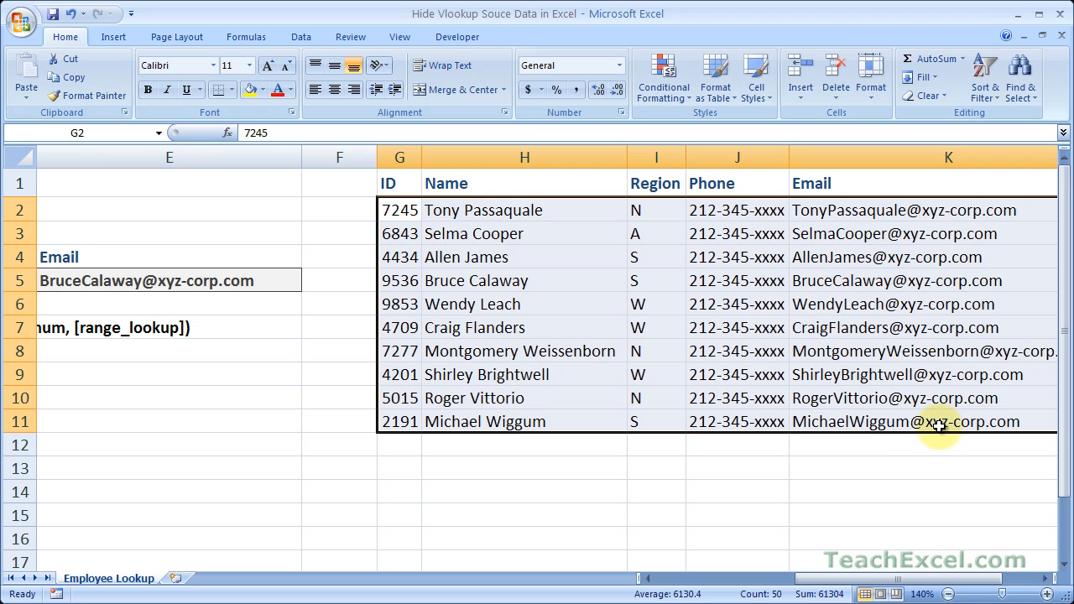
mouse_move(713, 581)
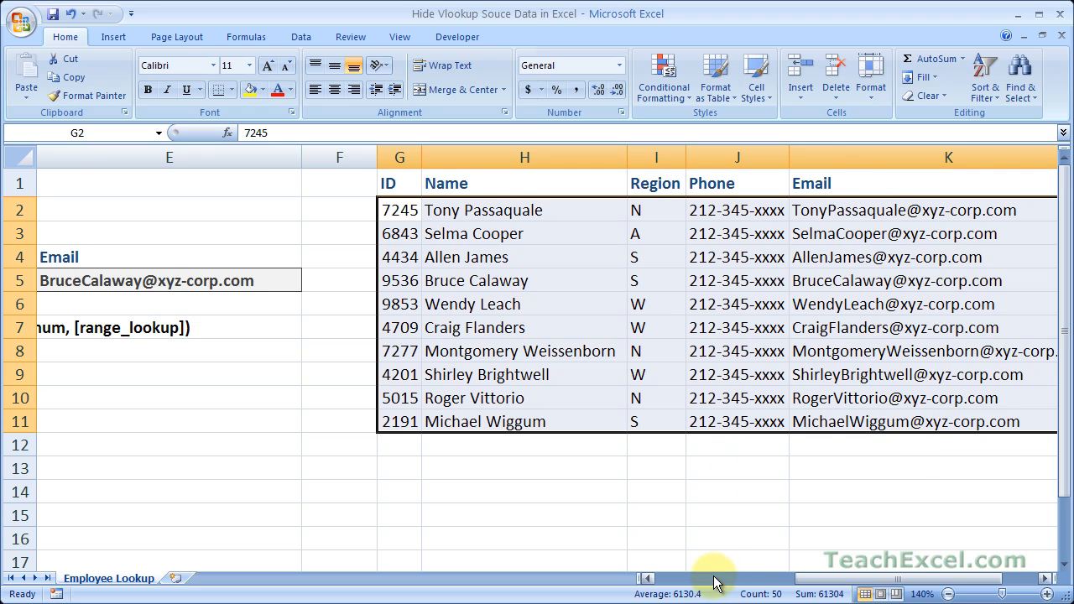
scroll(left, 3)
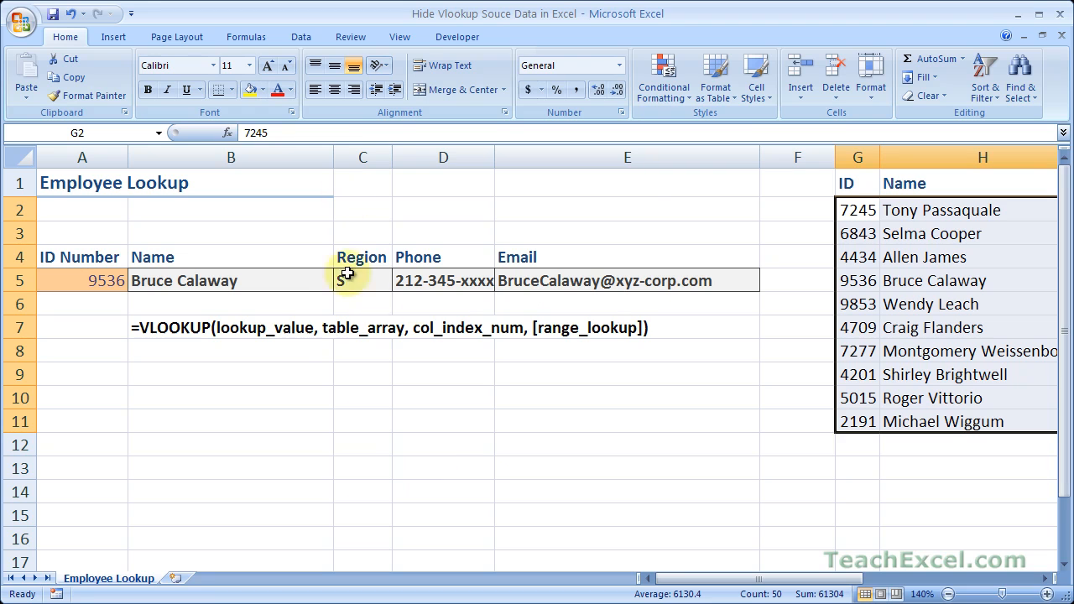
click(231, 280)
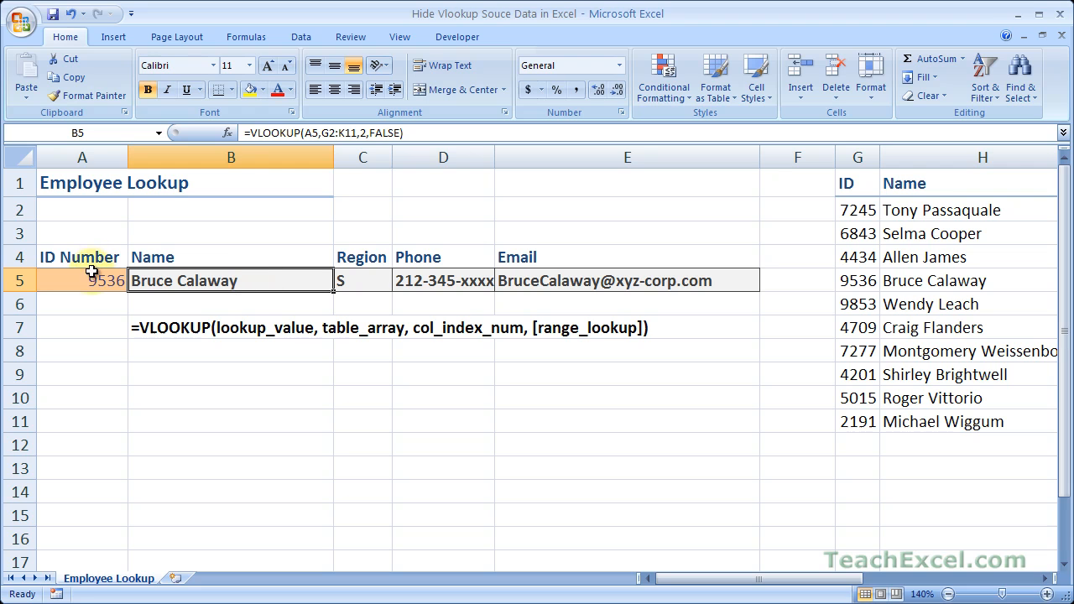
click(81, 280)
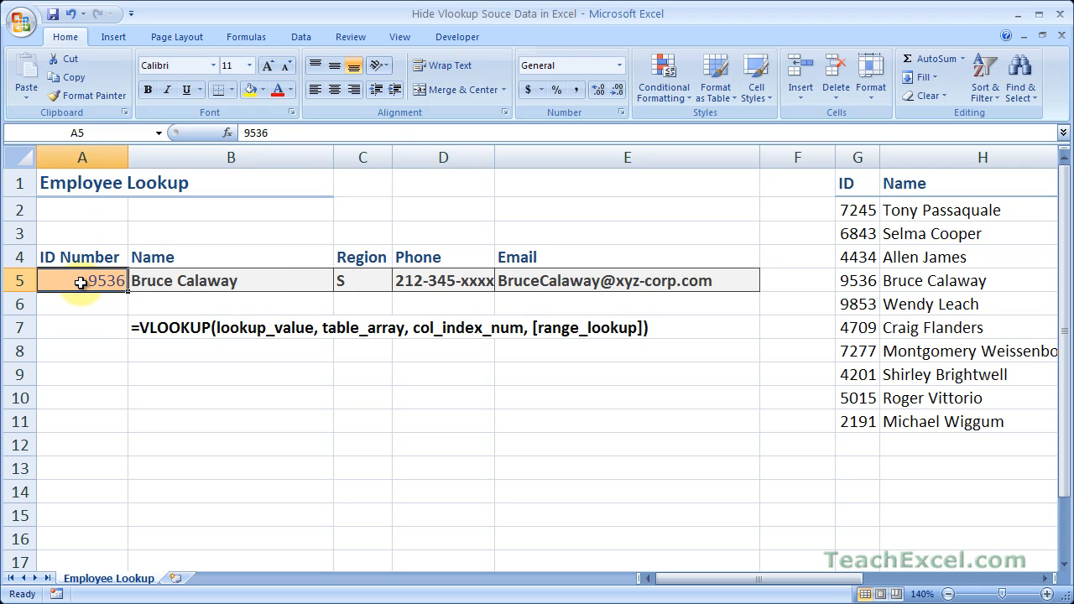
text(4709)
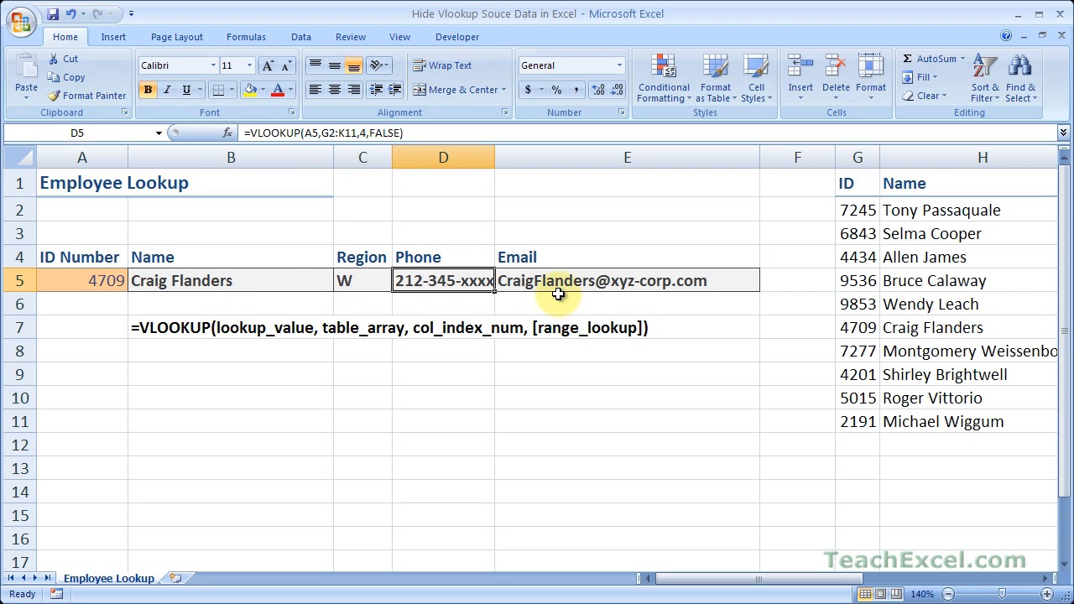
click(628, 280)
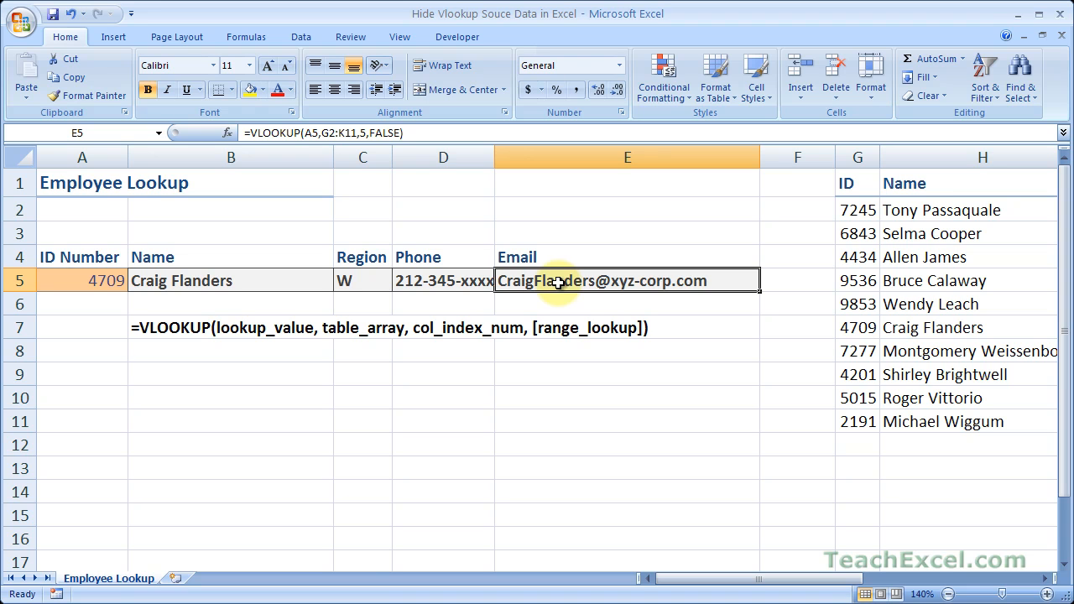
mouse_move(705, 497)
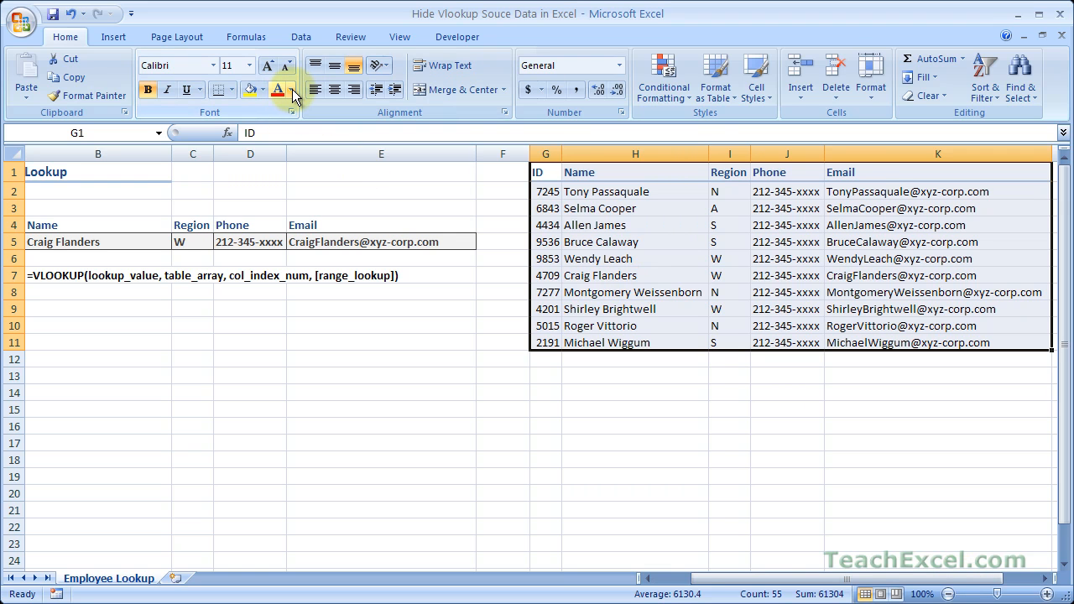
Set the font color of the source table G1:K11 to white so its data is invisible
click(291, 91)
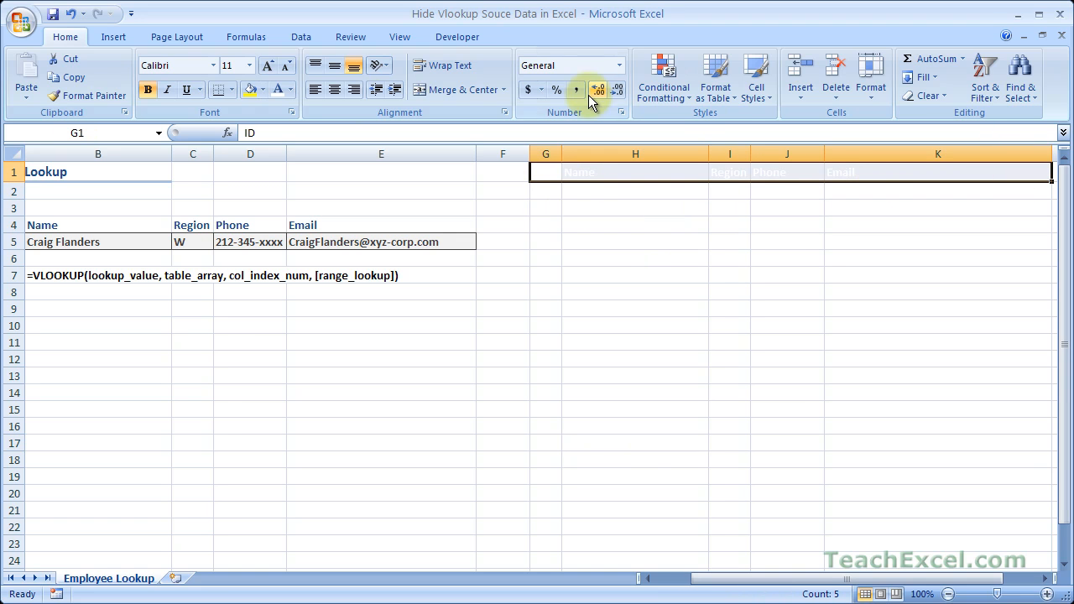
click(232, 90)
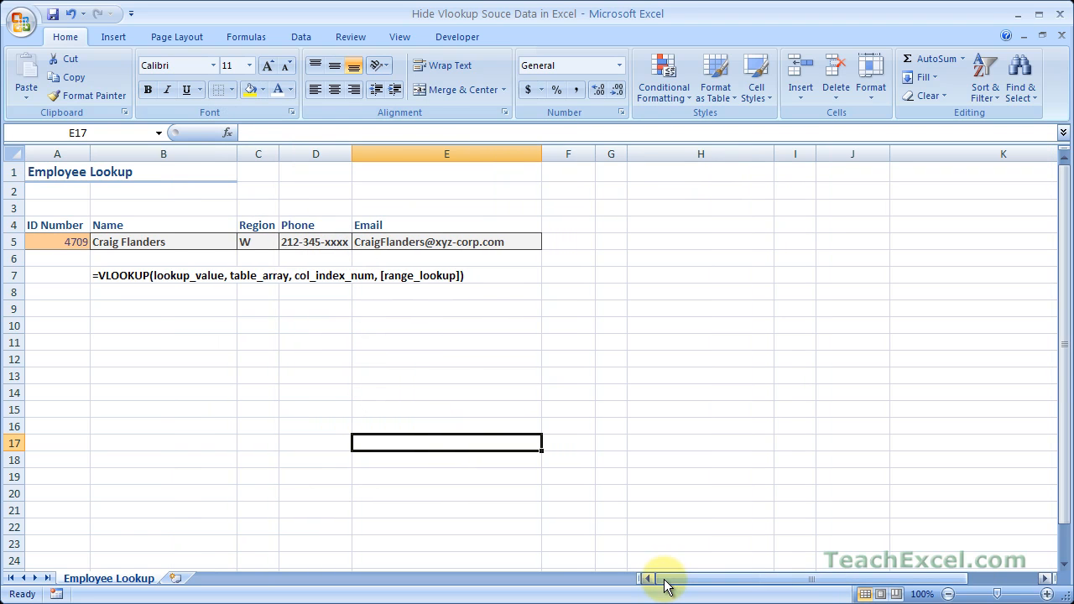
click(57, 242)
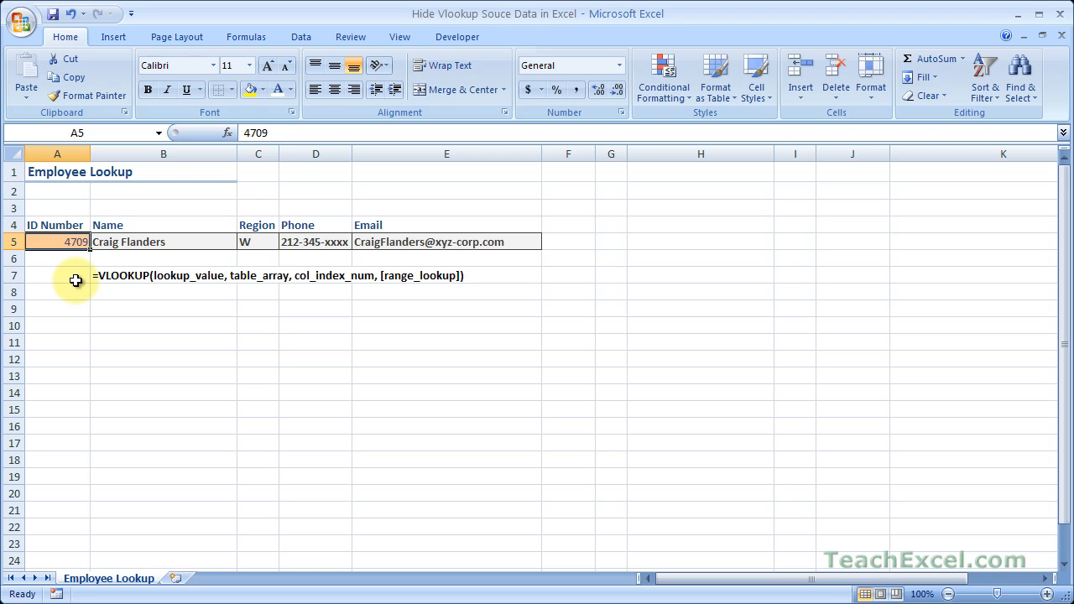
text(9853)
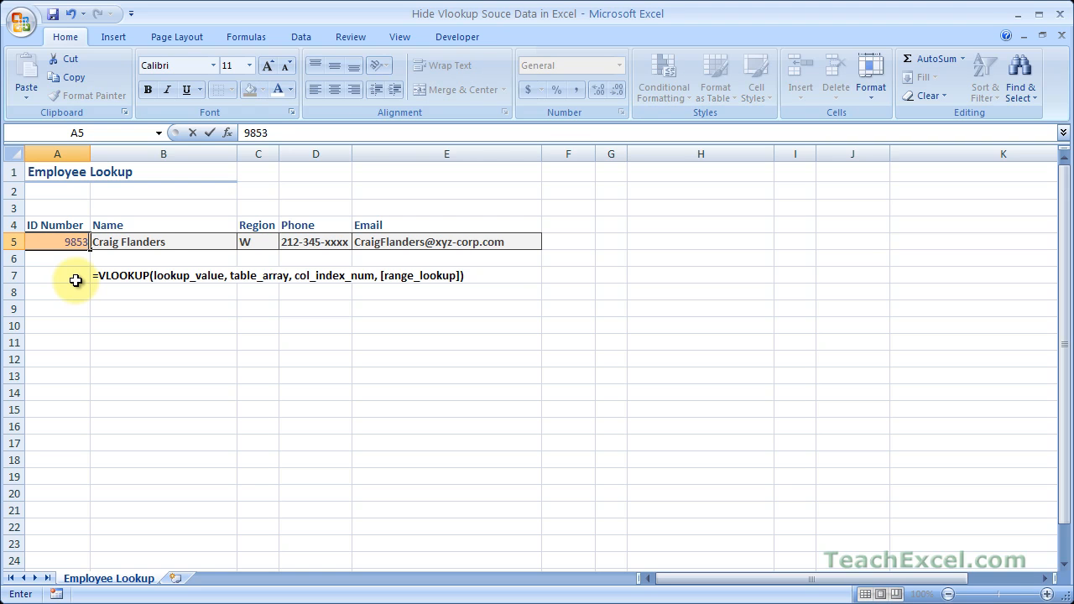
key(Enter)
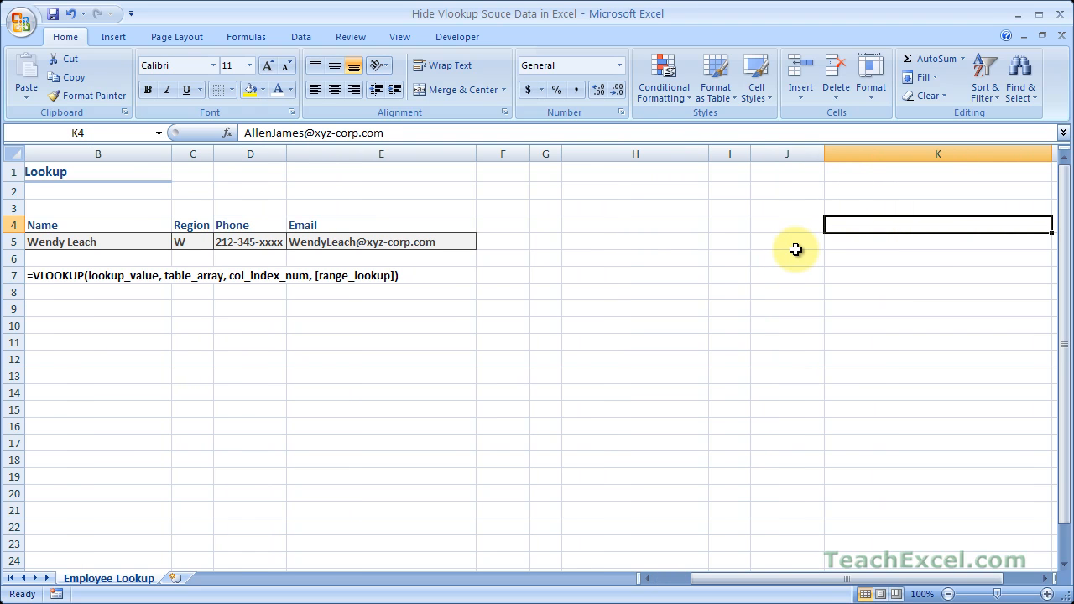
mouse_move(732, 279)
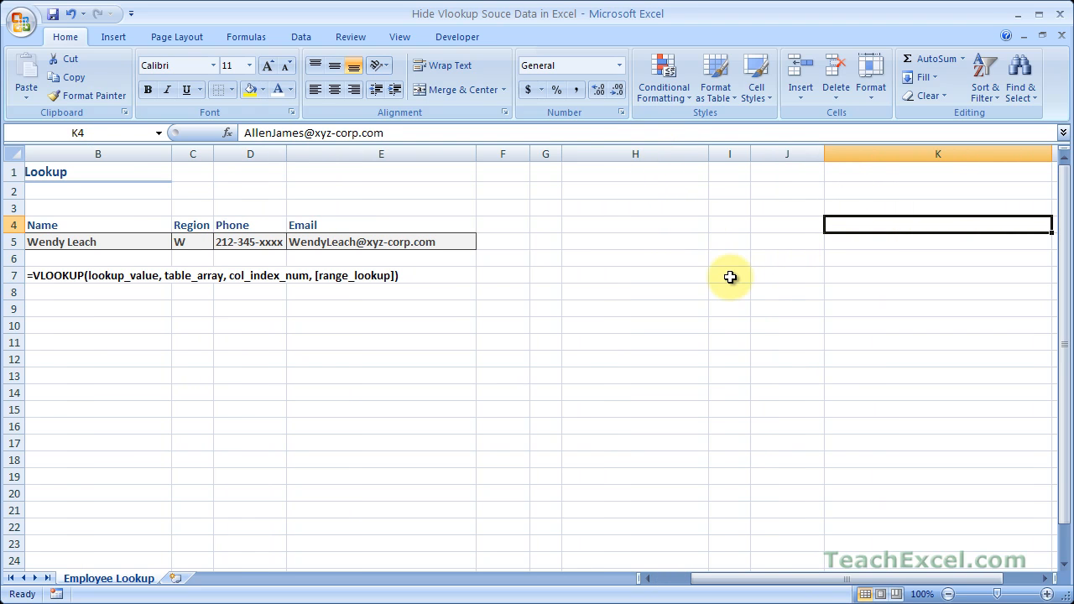
click(634, 225)
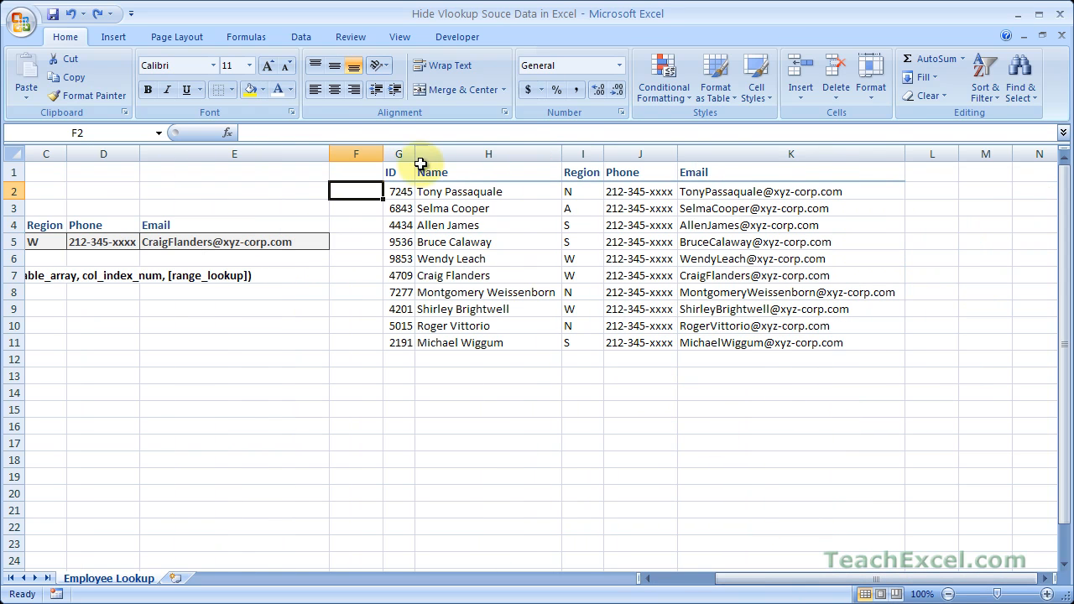
Select columns G:K and collapse their outline group so the source data is out of view
click(399, 155)
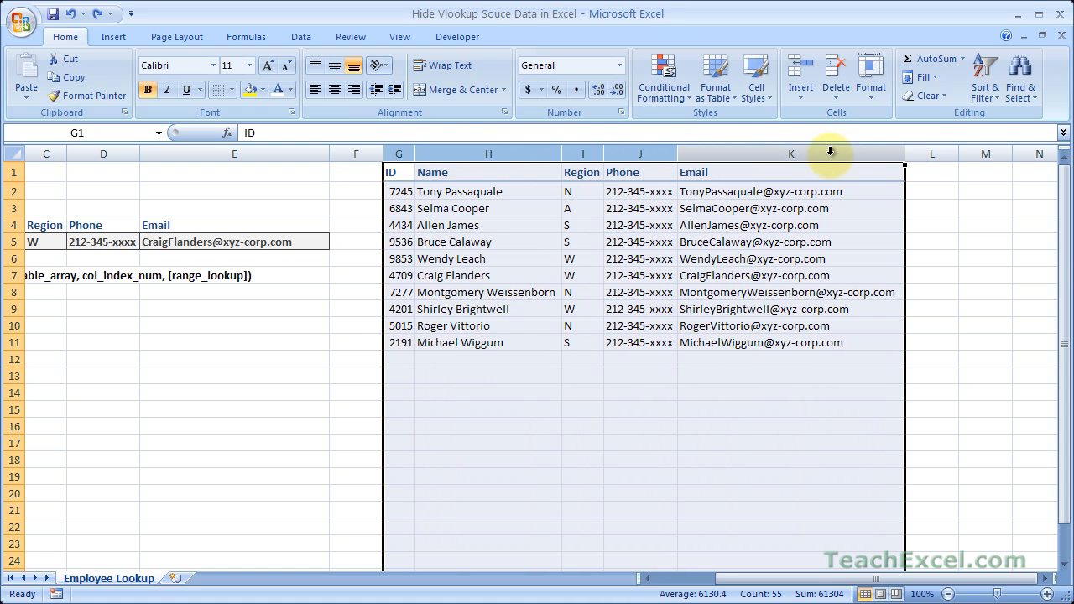
click(301, 37)
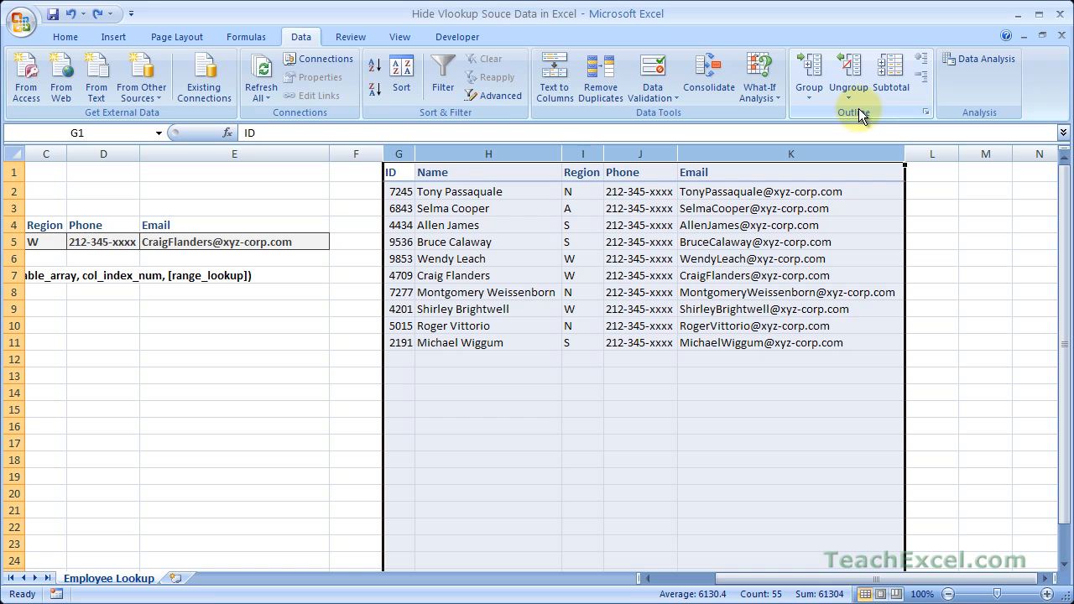
mouse_move(809, 71)
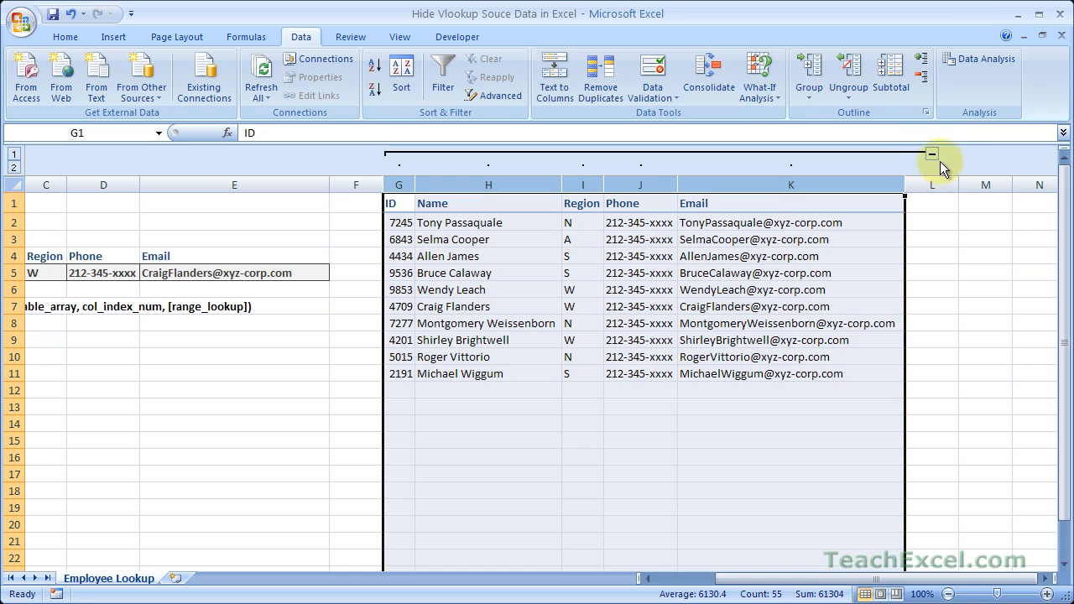
click(931, 155)
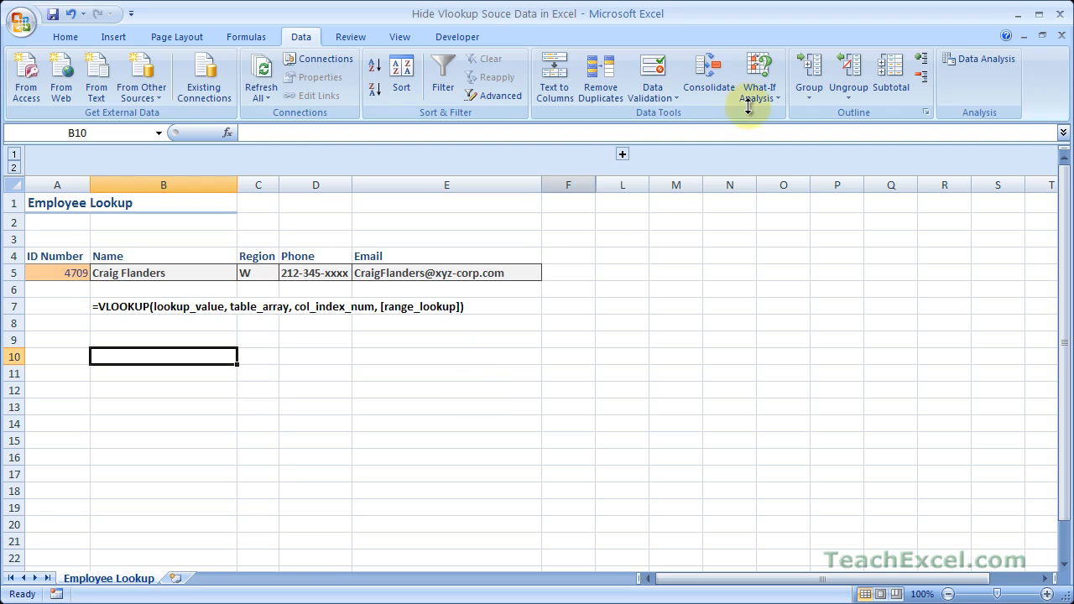
mouse_move(715, 234)
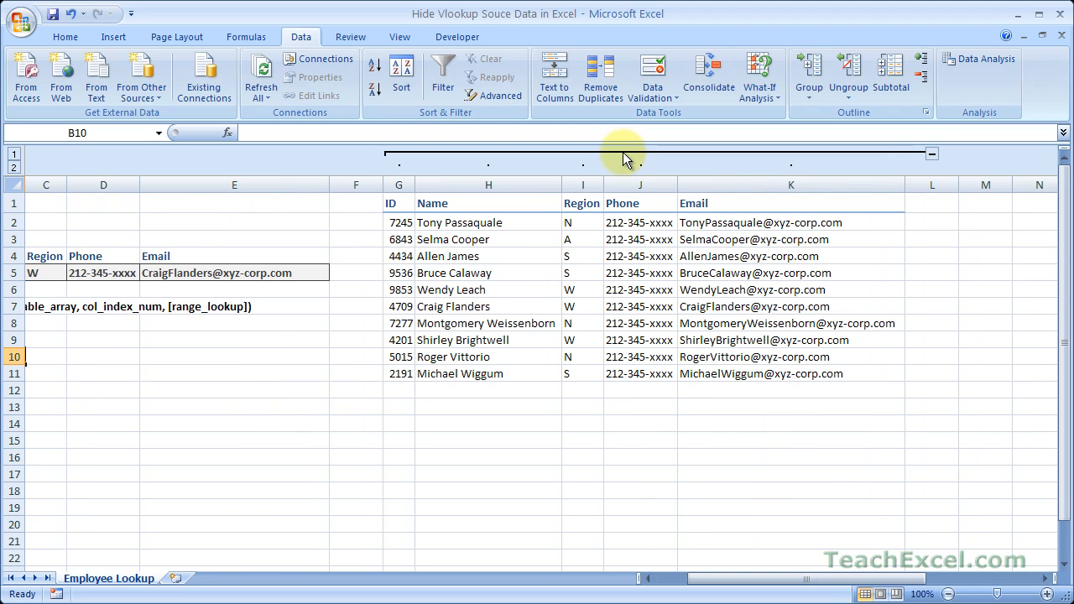
mouse_move(931, 158)
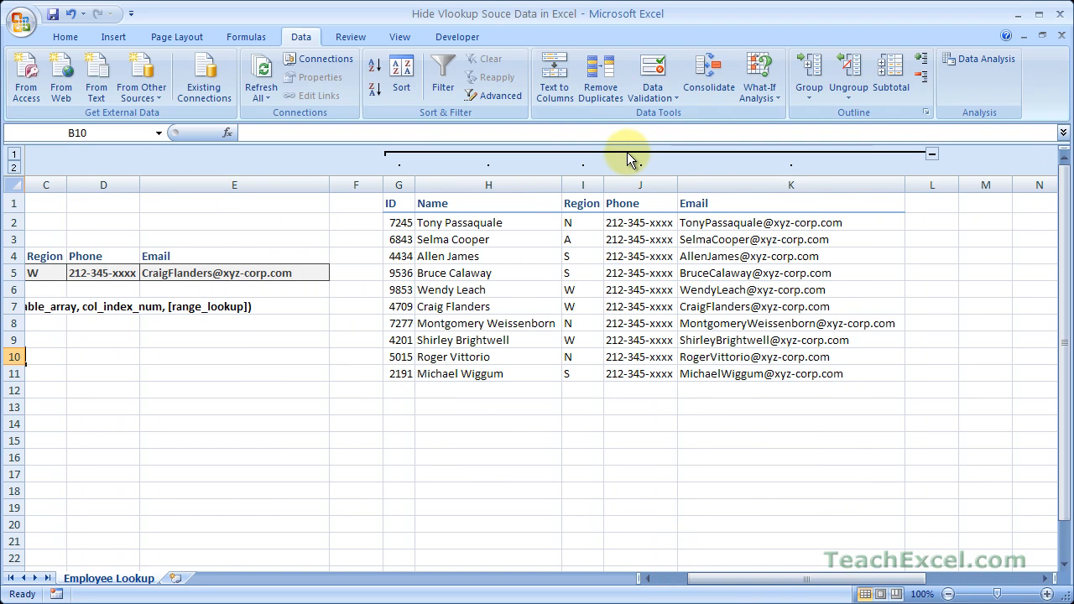
click(931, 154)
text(4434)
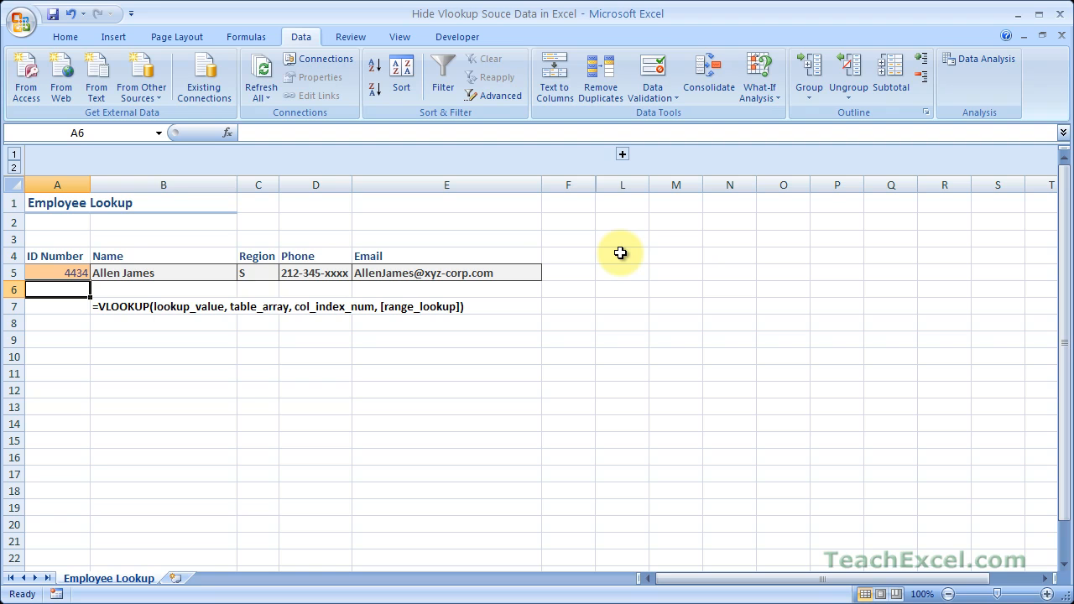
mouse_move(587, 177)
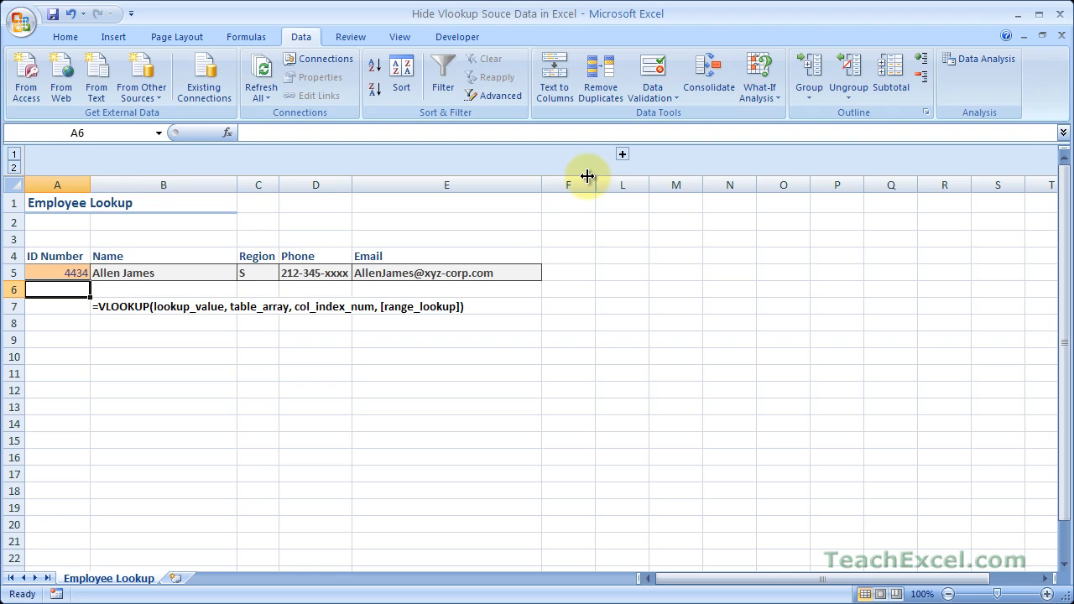
mouse_move(658, 156)
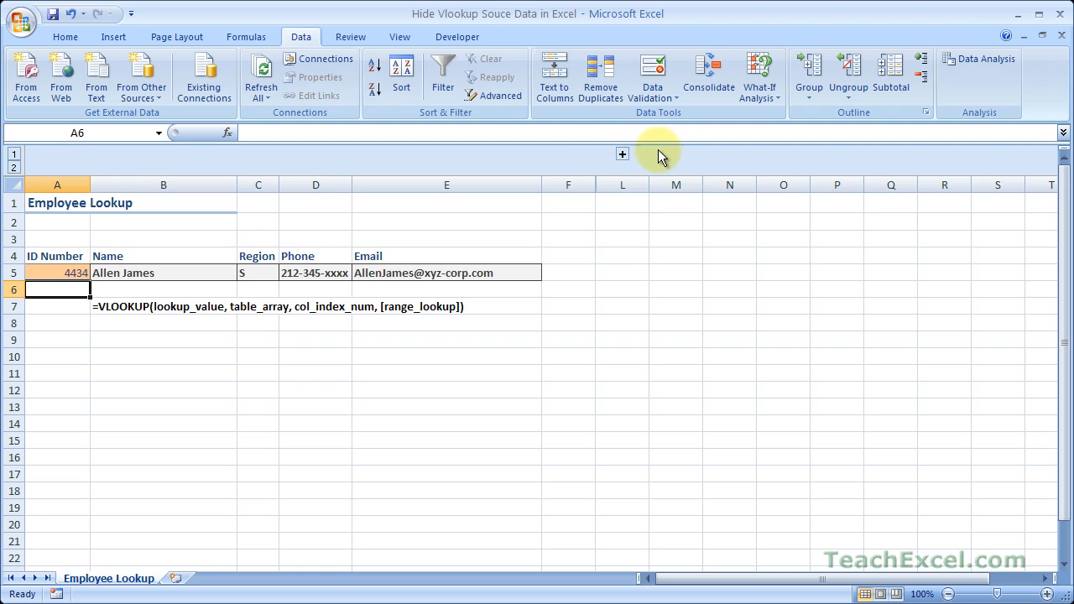
mouse_move(623, 157)
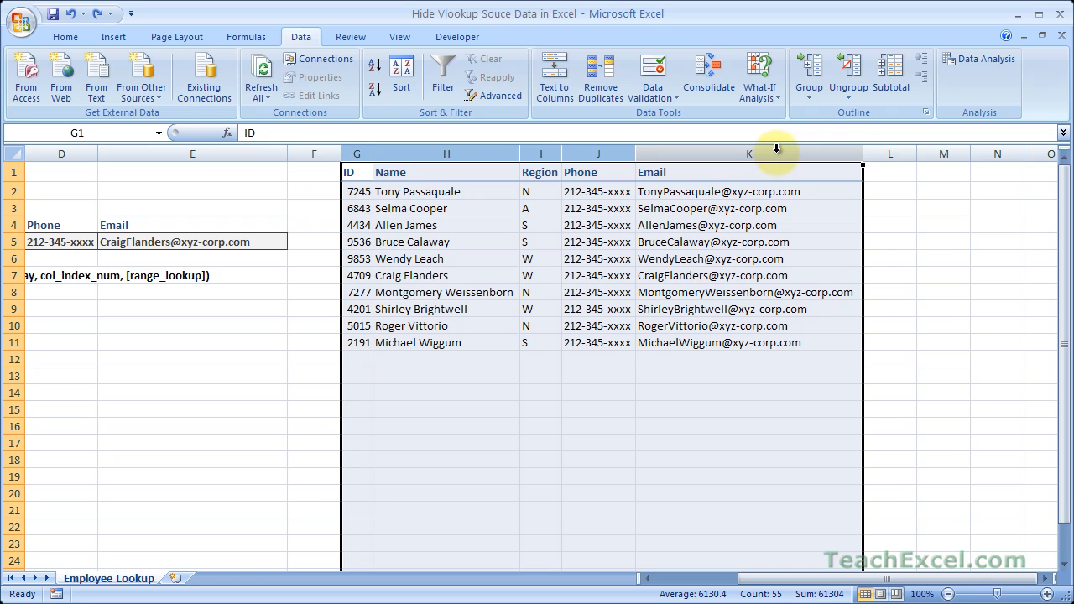
right_click(748, 154)
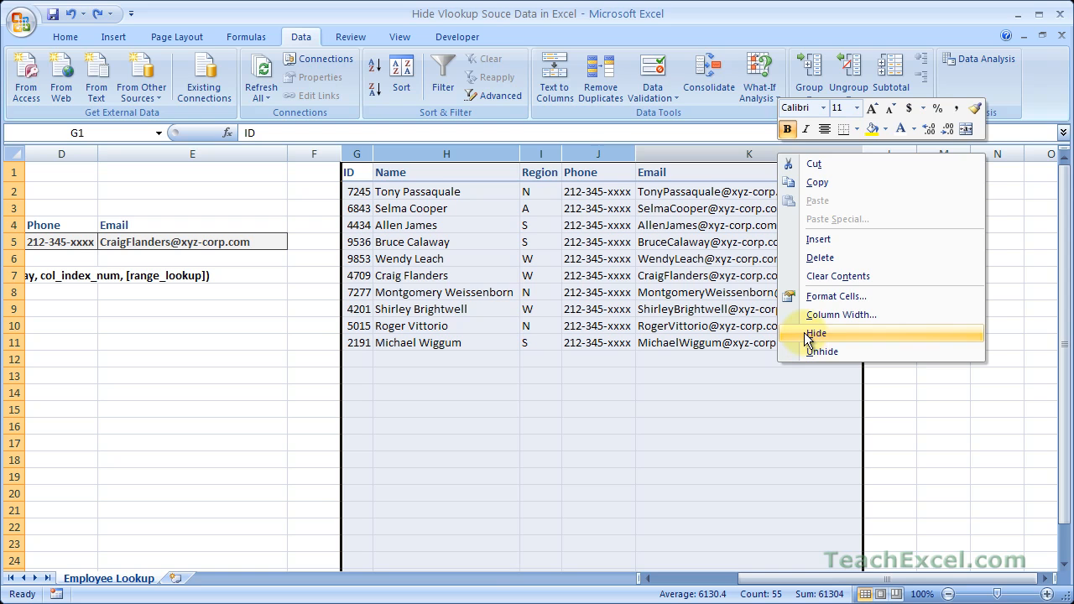
click(816, 332)
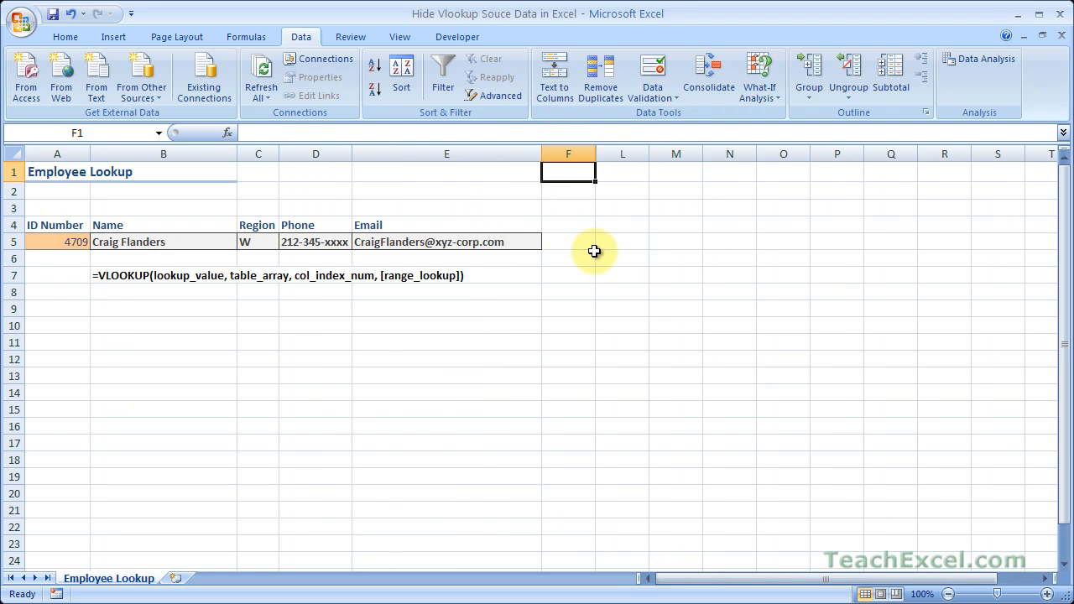
mouse_move(57, 251)
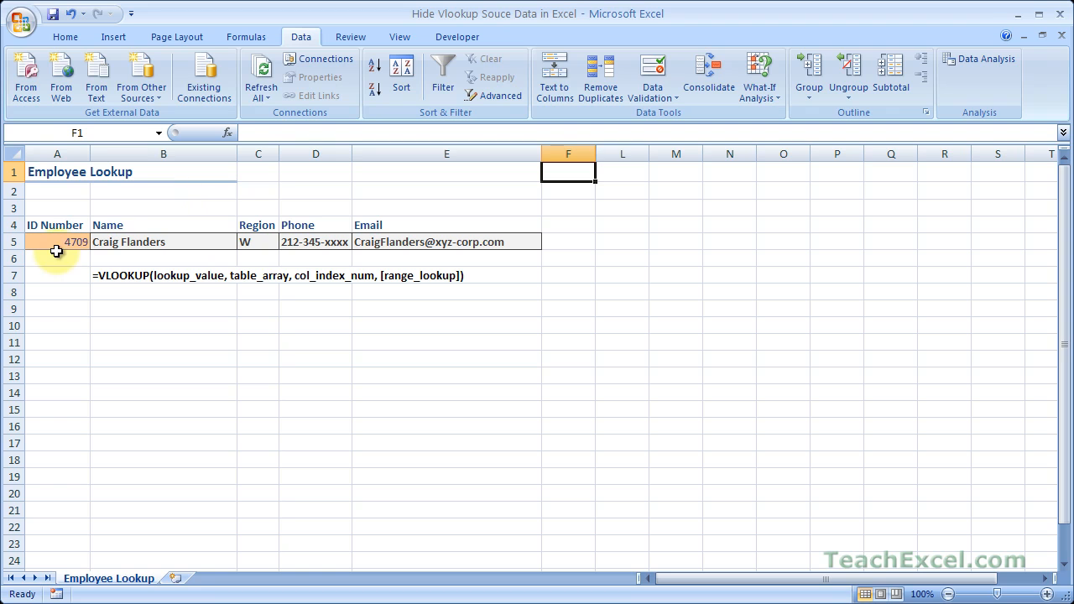
text(4434)
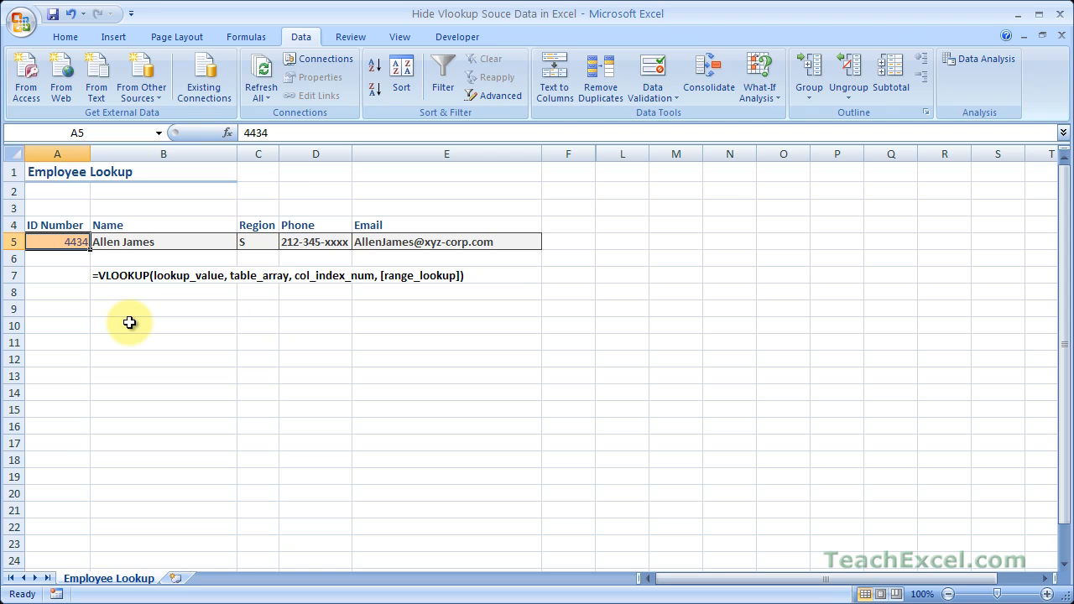
mouse_move(521, 411)
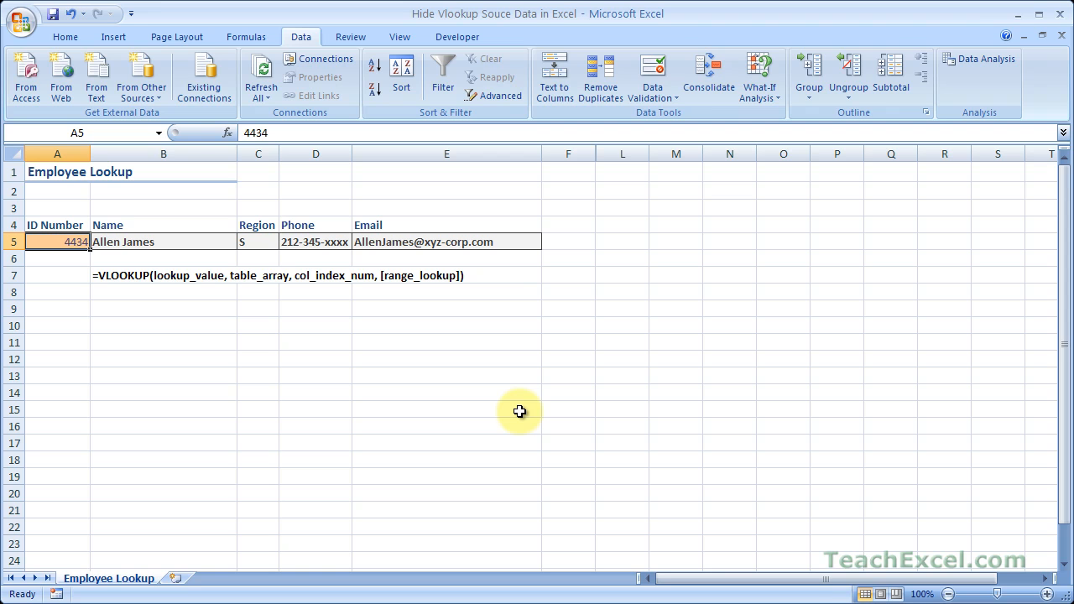
mouse_move(602, 169)
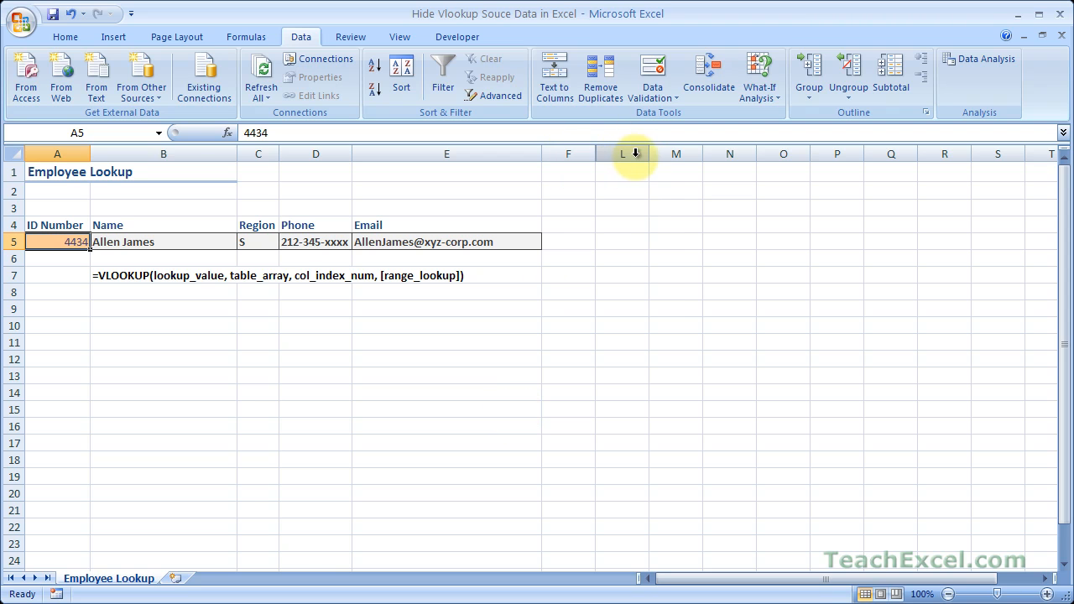
mouse_move(594, 198)
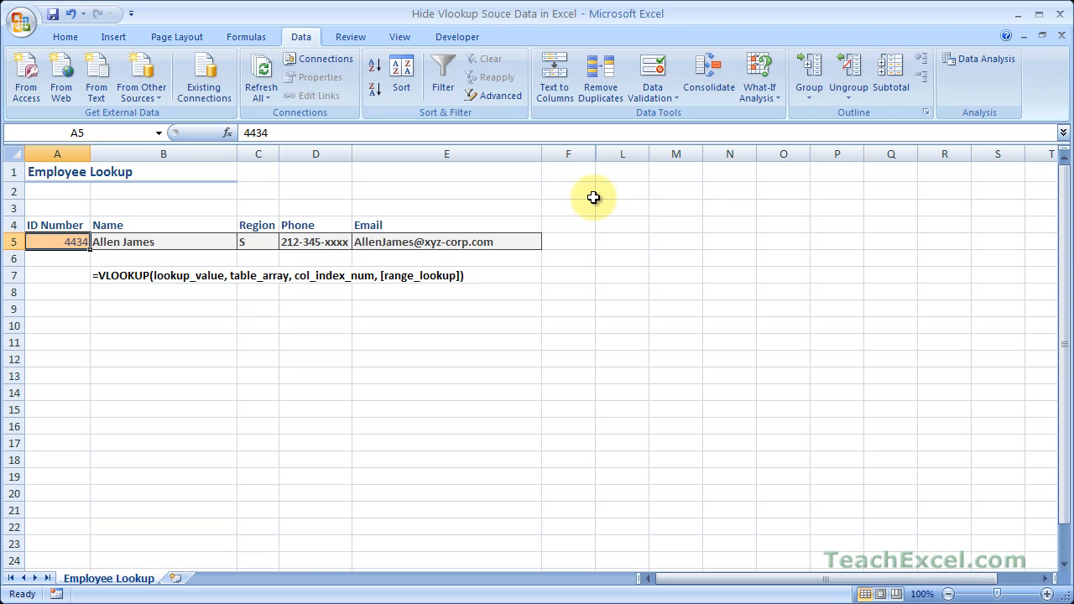
mouse_move(589, 188)
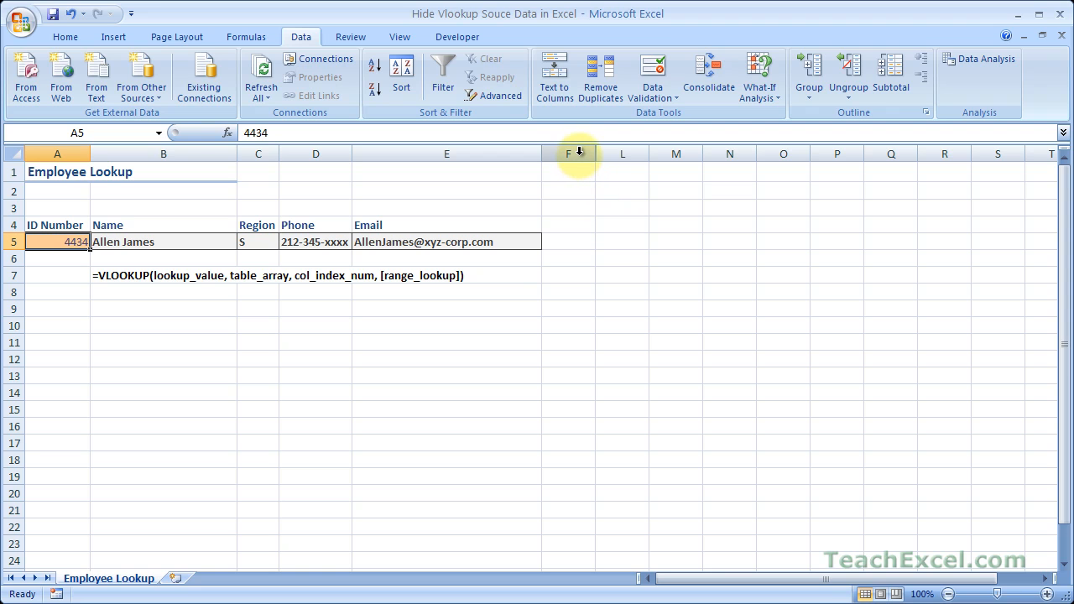
mouse_move(611, 161)
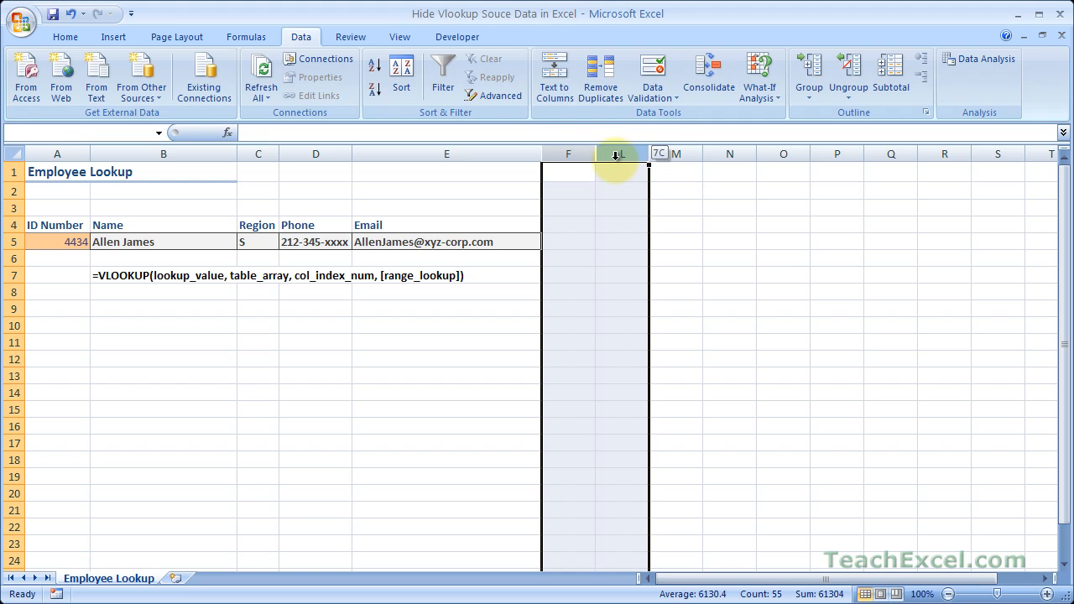
Unhide columns G:K from the surrounding headers so the source table shows again
right_click(618, 154)
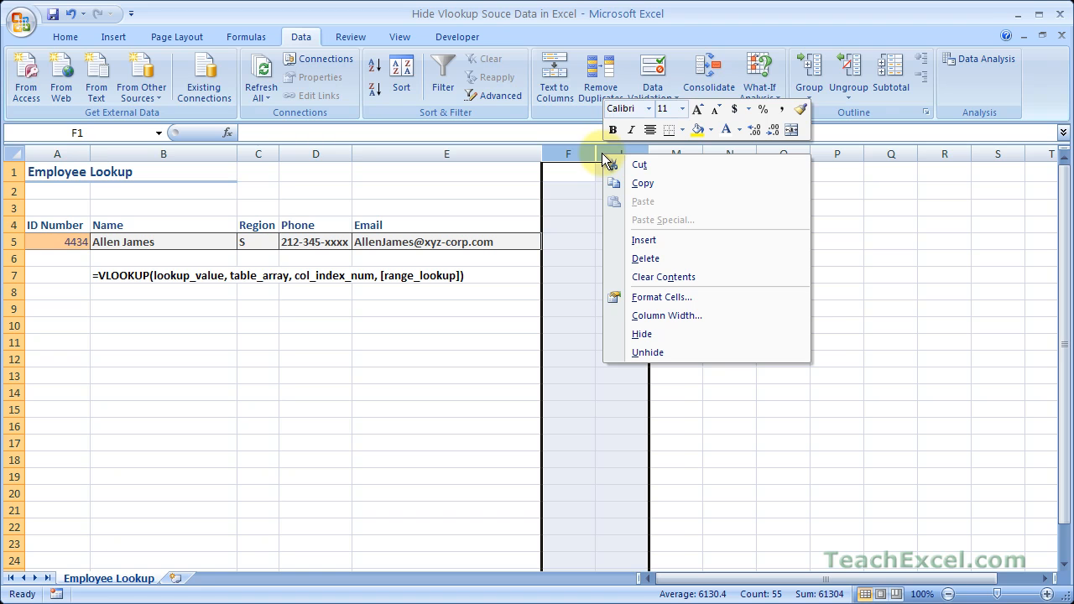
mouse_move(648, 352)
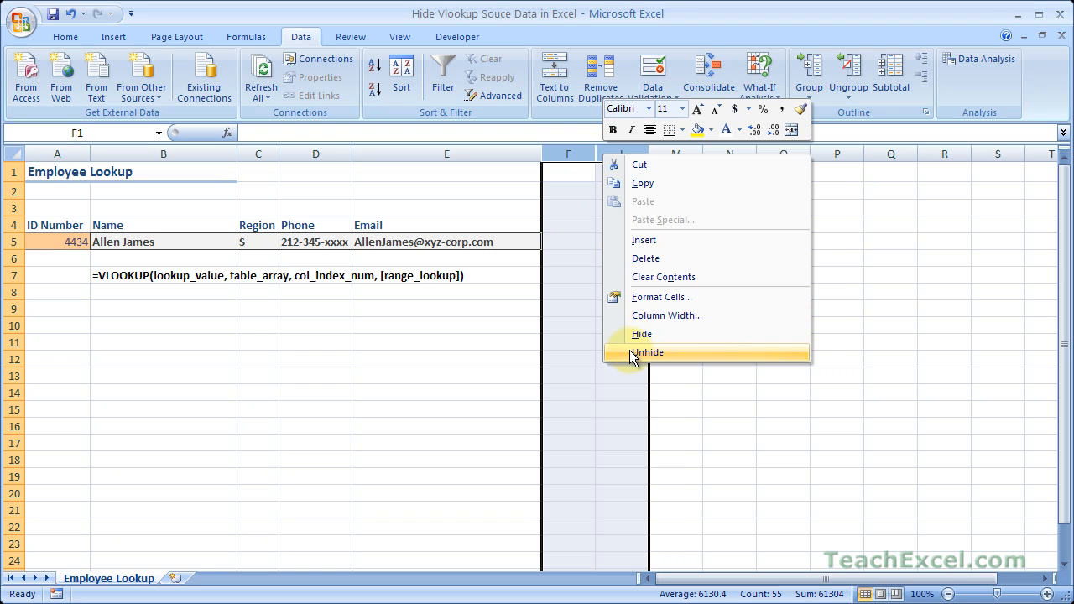
click(647, 352)
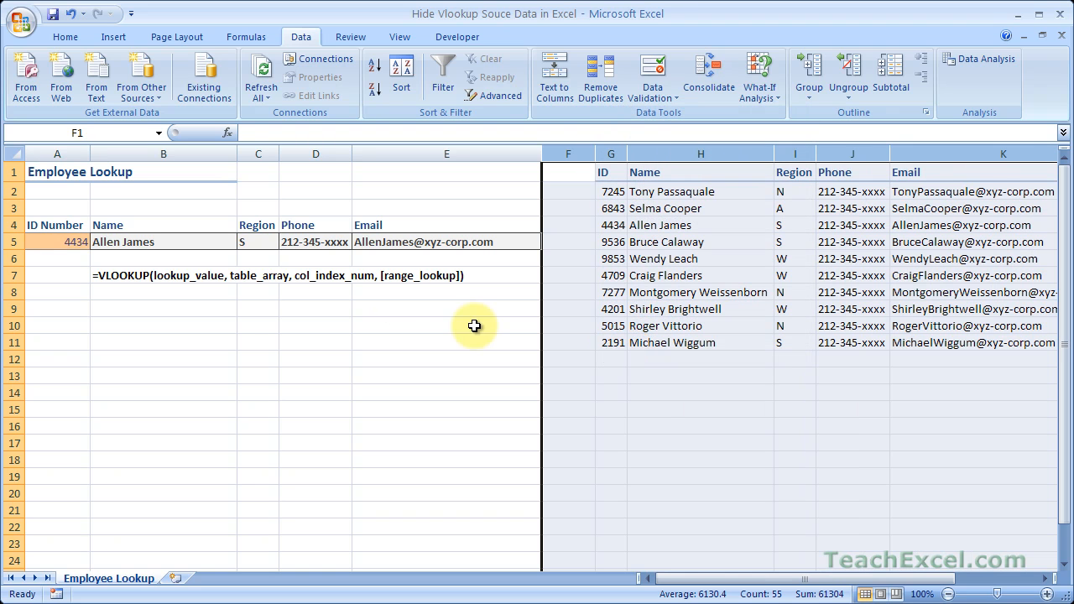
click(446, 292)
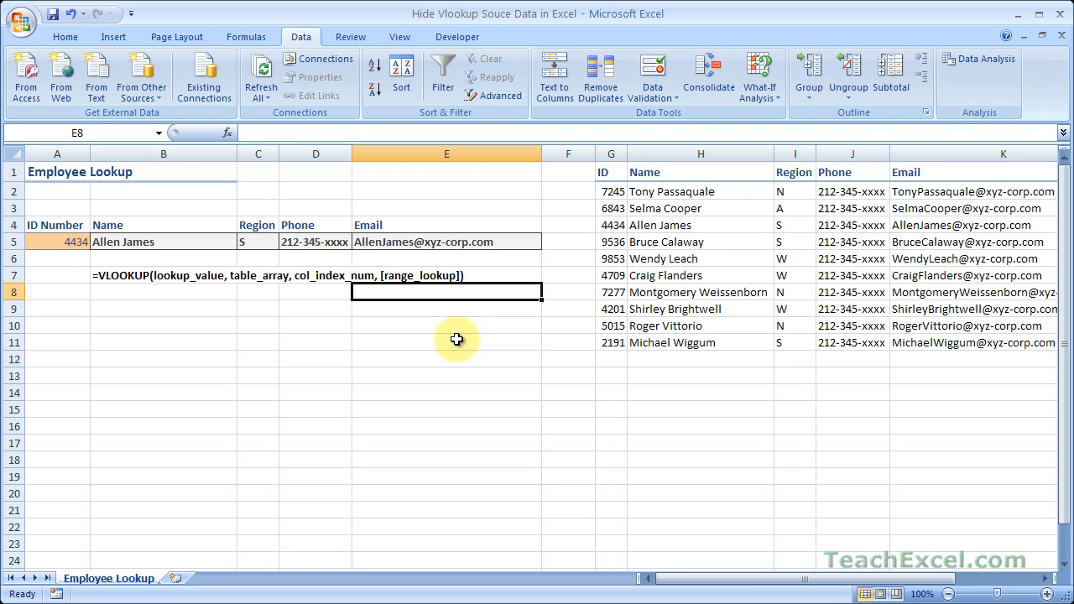
Group columns G:K by Columns via Data > Group on the selected source range
click(63, 36)
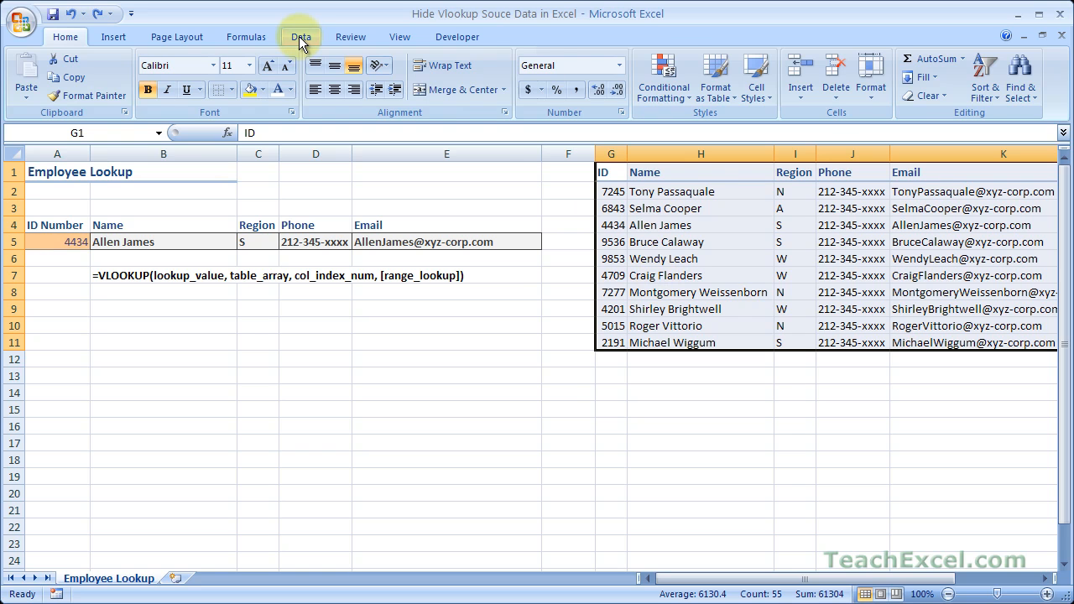
click(301, 37)
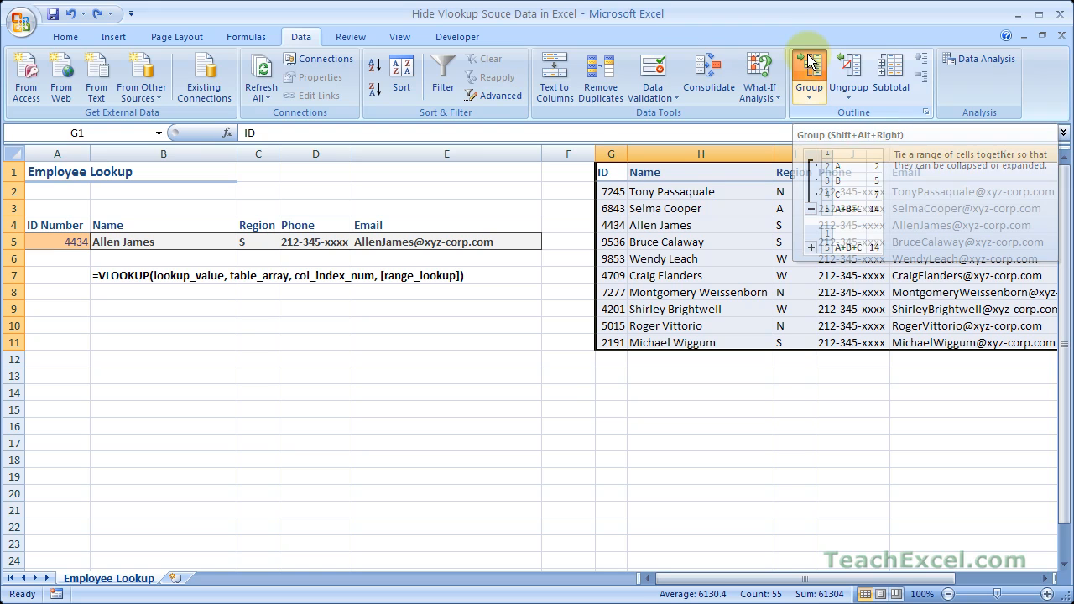
click(809, 71)
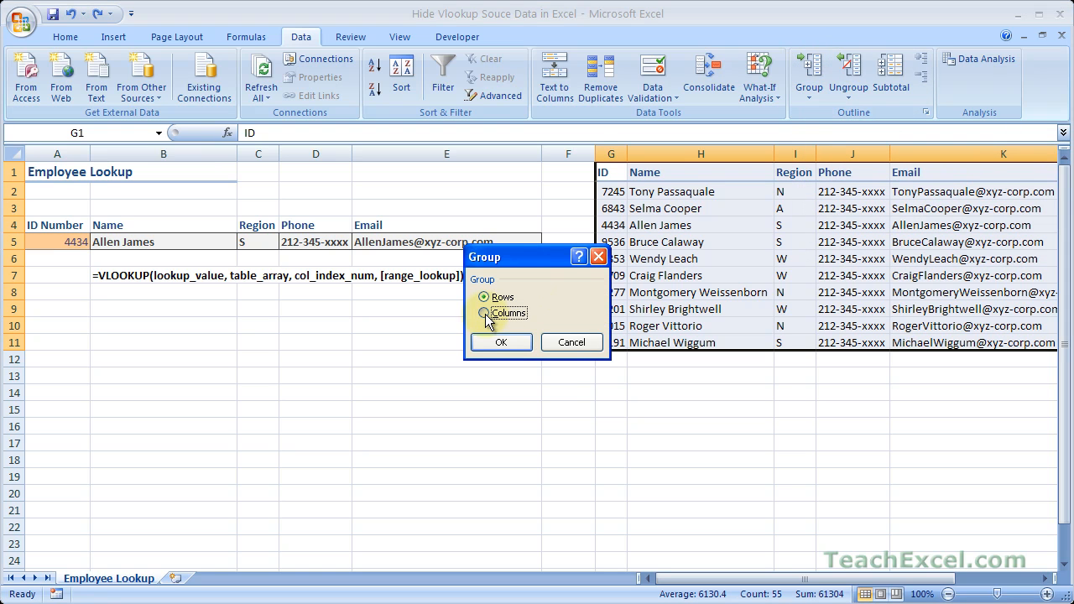
click(484, 314)
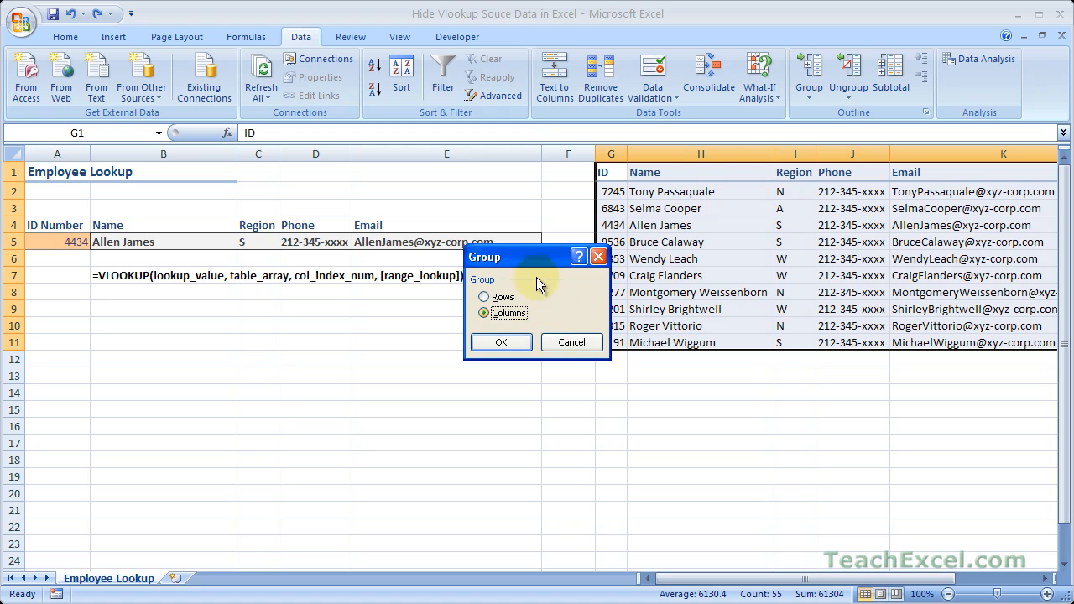
mouse_move(500, 314)
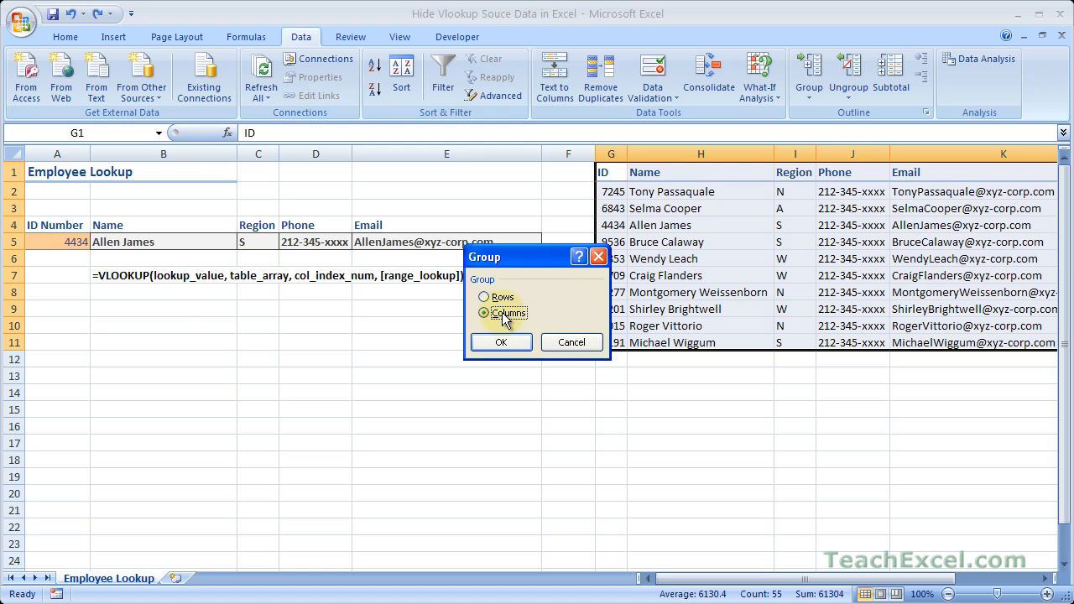
click(500, 343)
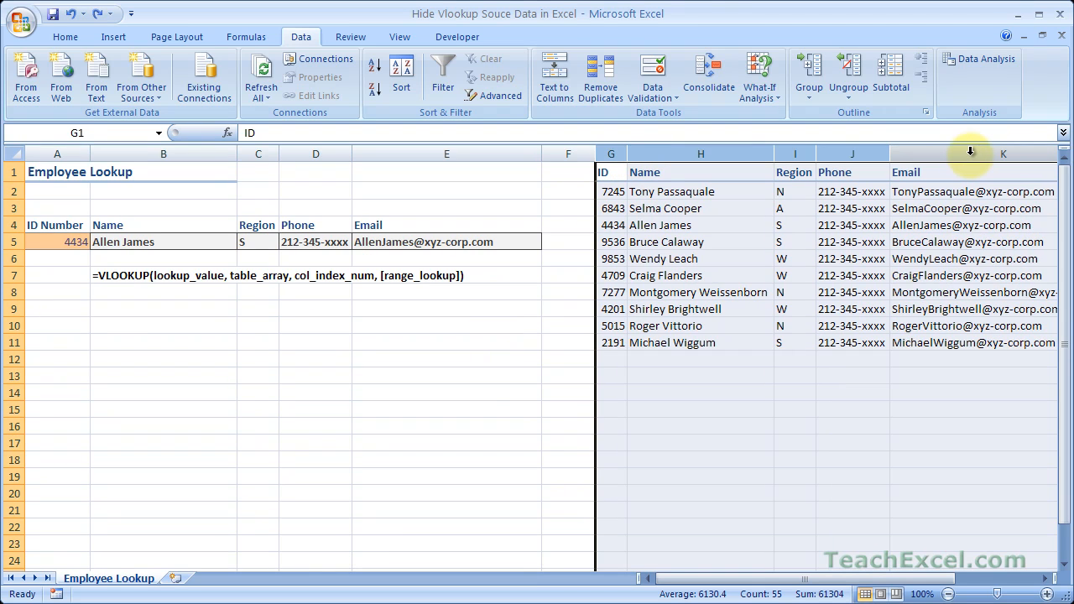
Hide the grouped columns G:K so the employee source data is out of view
right_click(1004, 155)
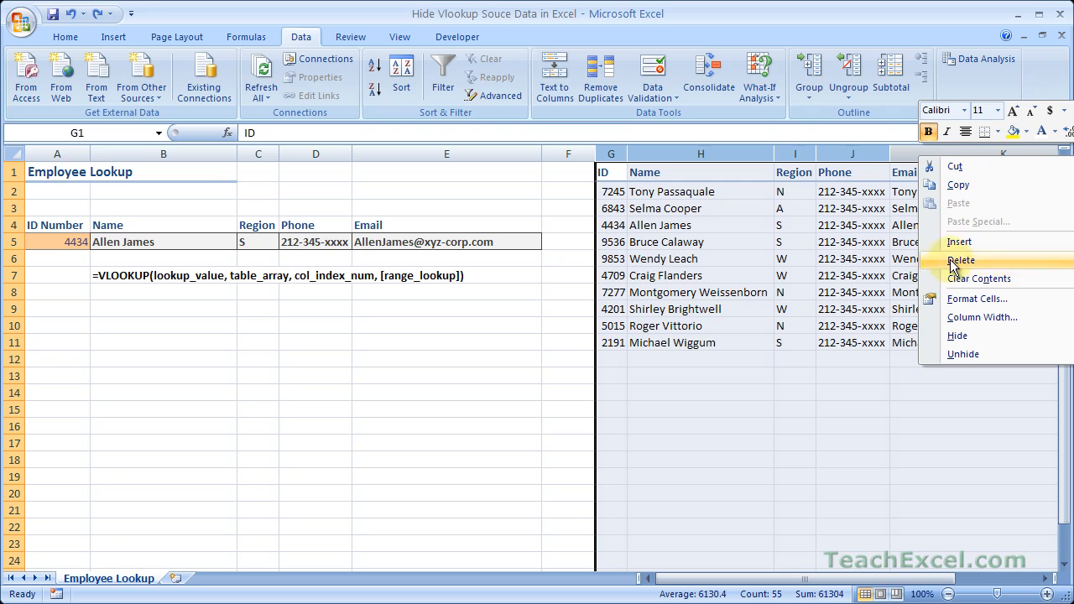
click(957, 335)
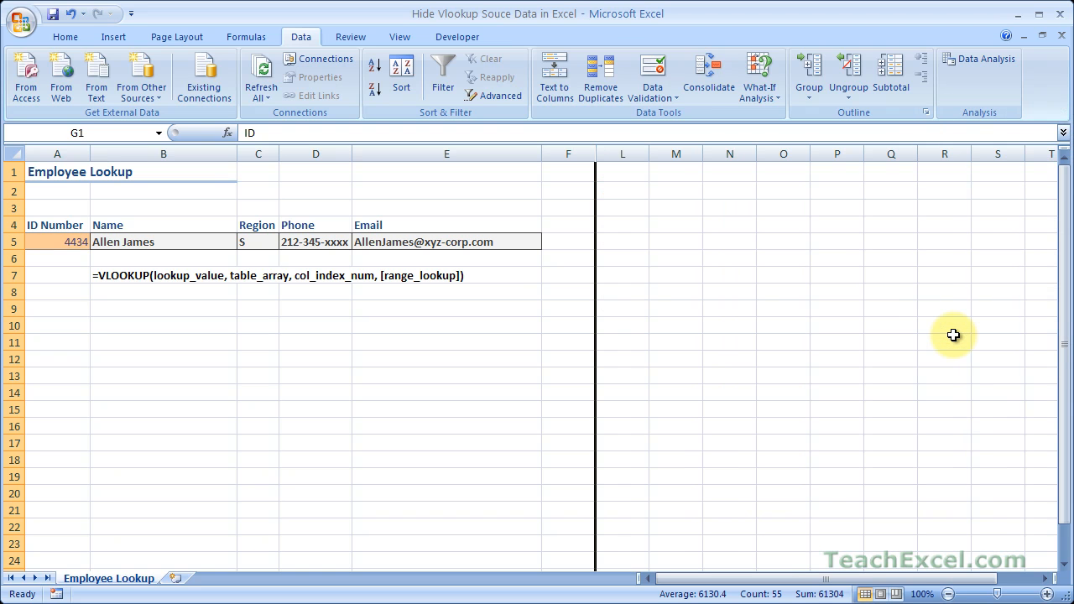